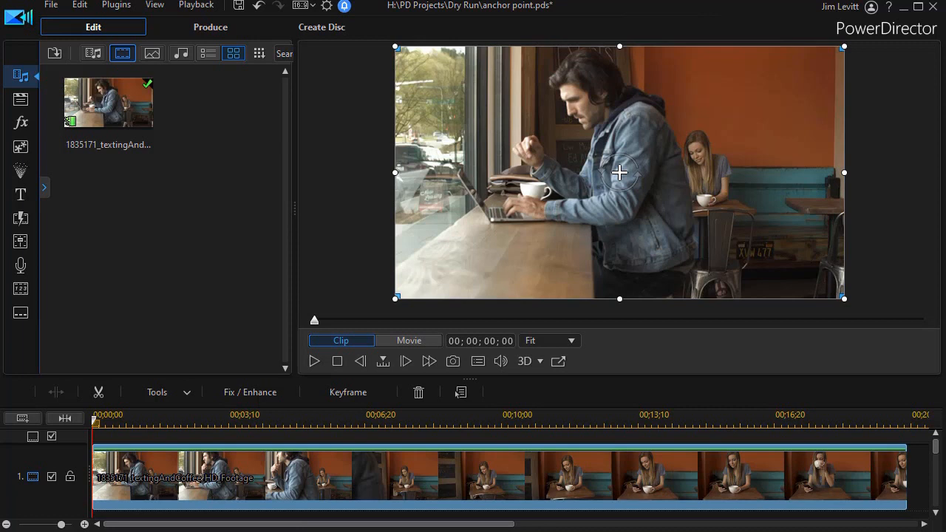
mouse_move(296, 524)
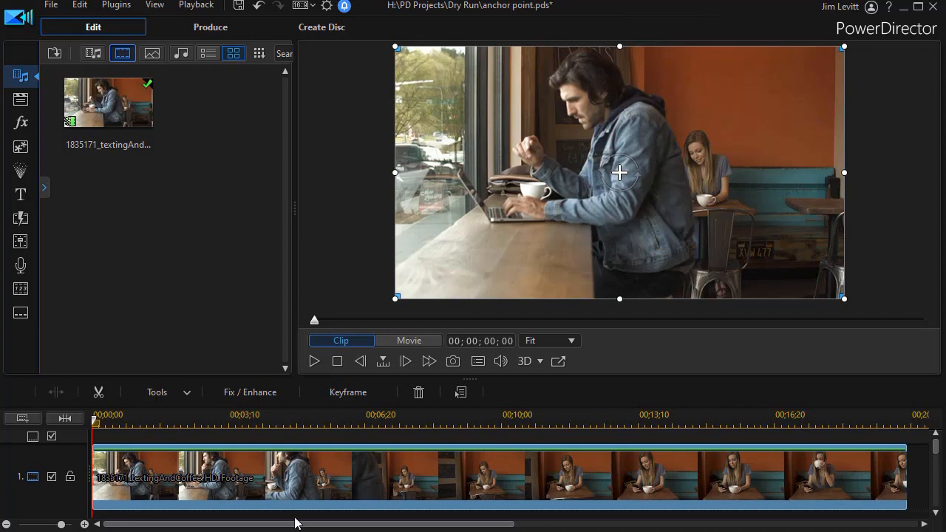
mouse_move(316, 378)
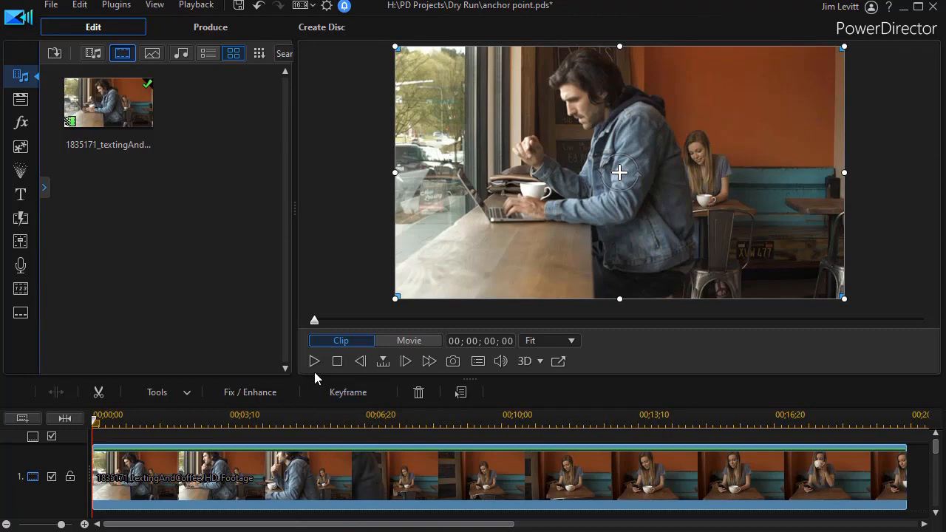
- Open the coffee-shop clip in PiP Designer and display its anchor point at 0.500, 0.500
left_click(408, 340)
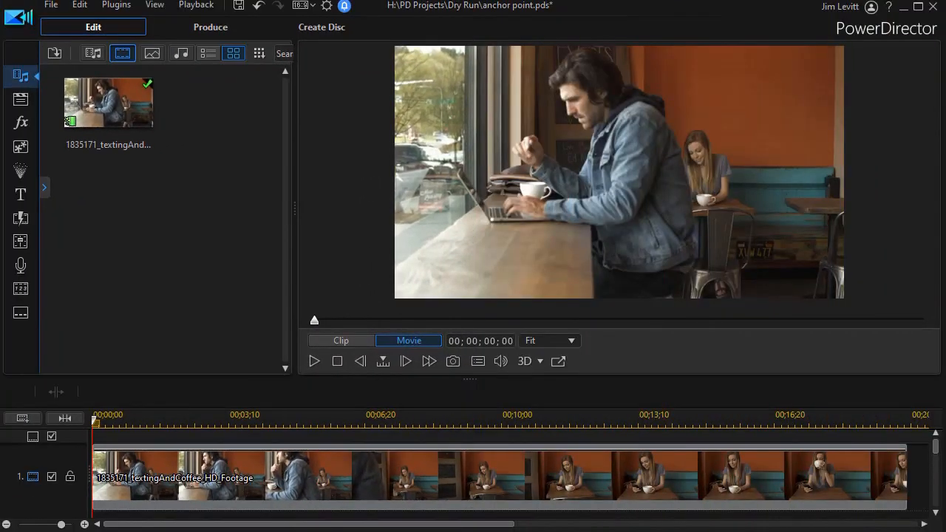
mouse_move(307, 473)
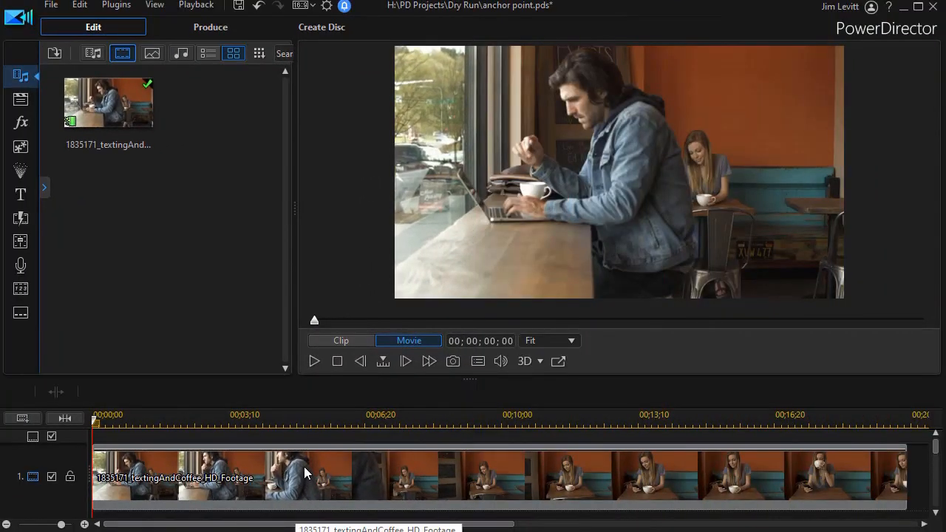
mouse_move(313, 472)
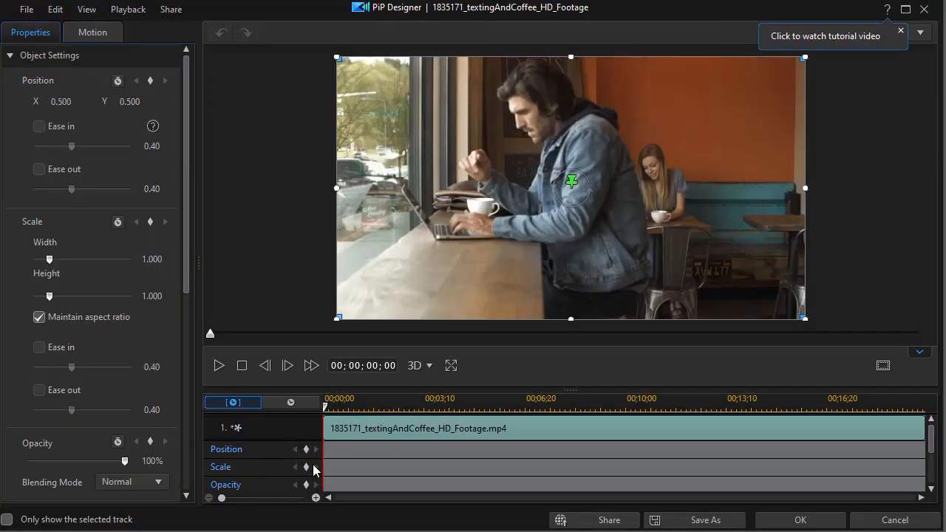
mouse_move(254, 267)
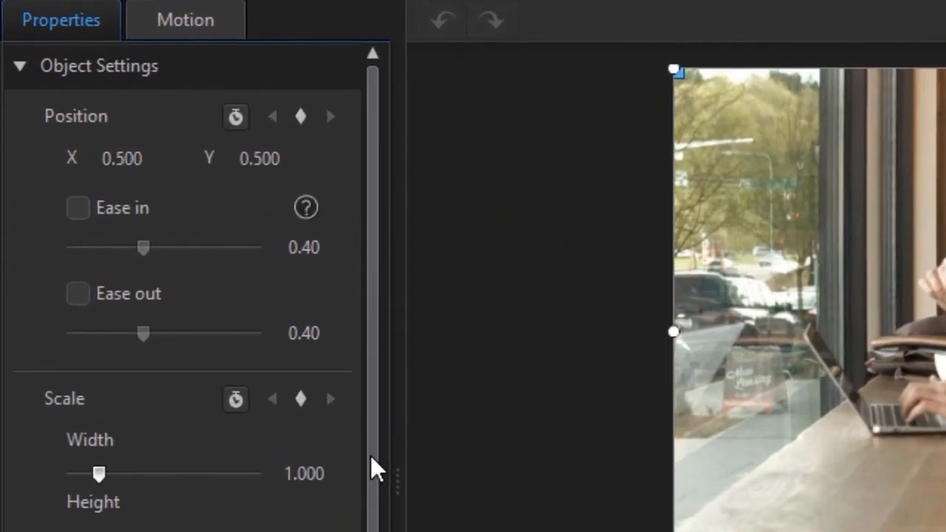
mouse_move(210, 84)
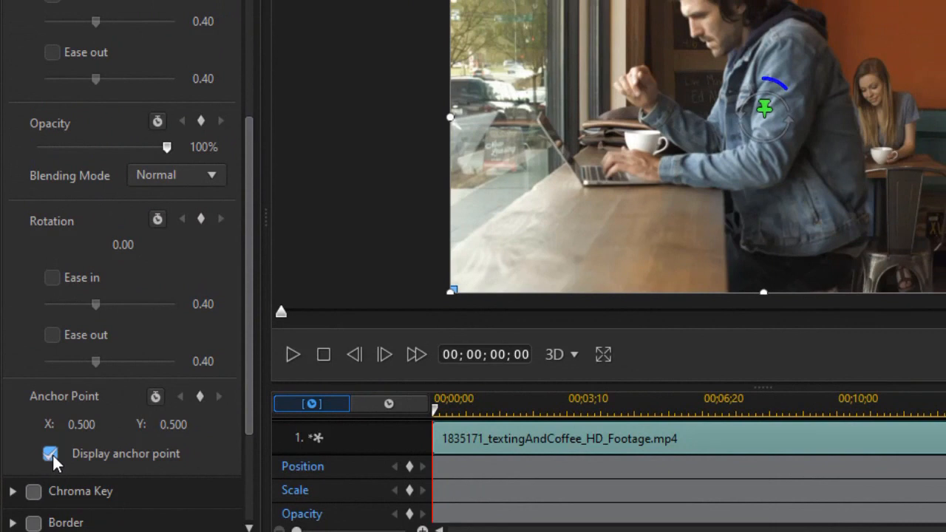
left_click(50, 453)
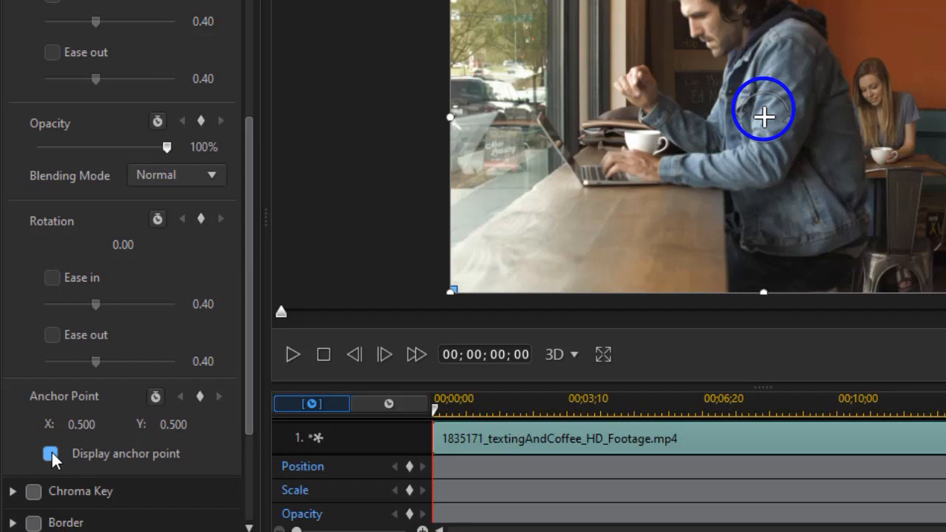
left_click(51, 452)
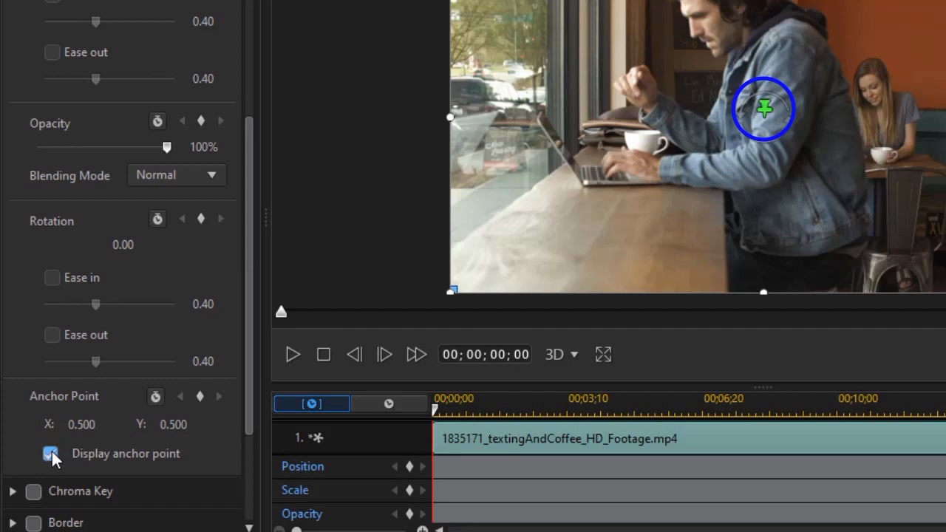
left_click(50, 452)
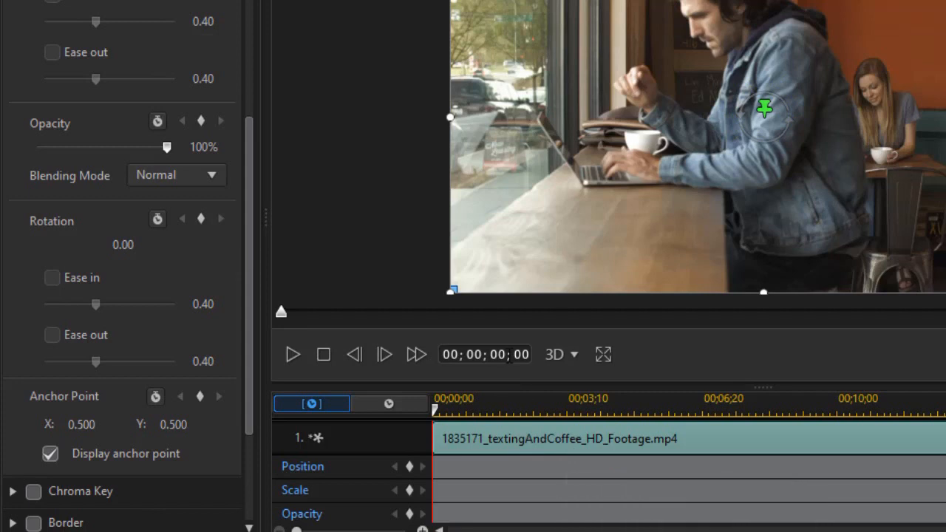
mouse_move(605, 390)
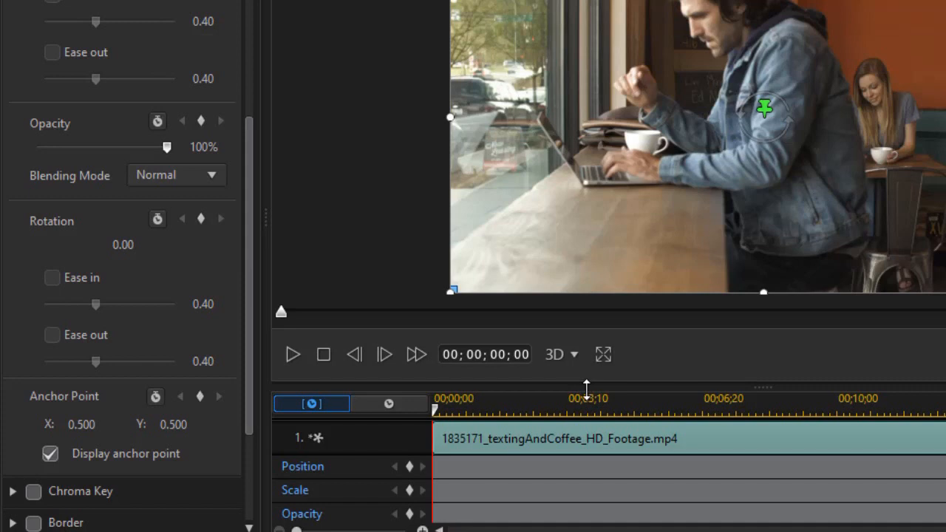
left_click(115, 423)
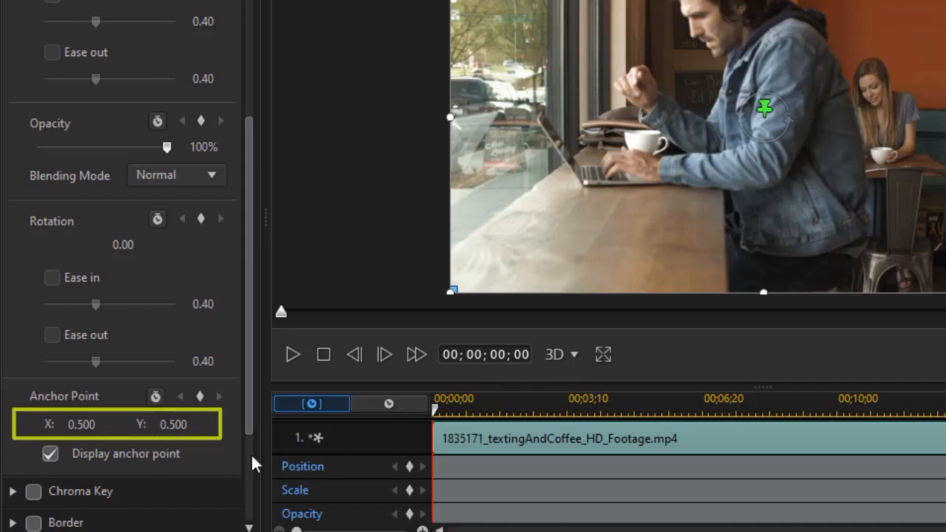
mouse_move(607, 470)
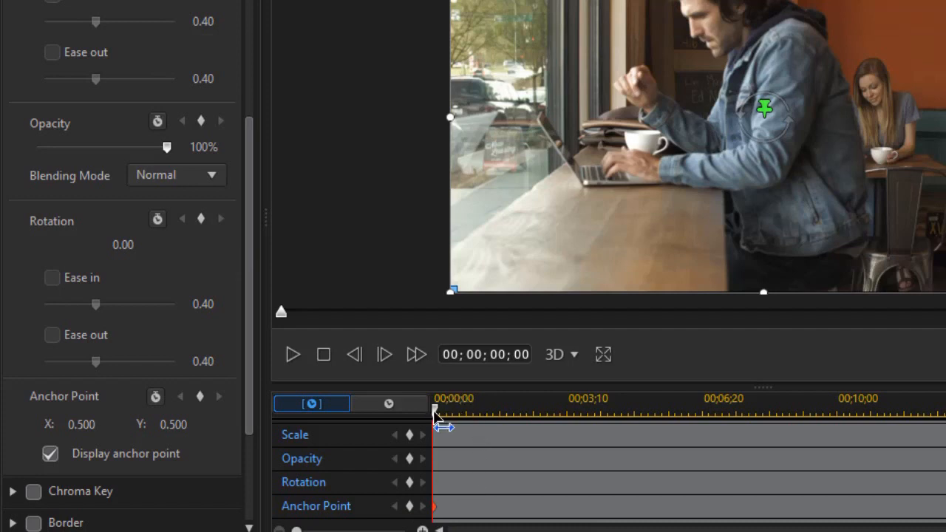
- Advance the playhead to about 10 seconds, where the woman checks her phone
left_click_drag(435, 411, 642, 411)
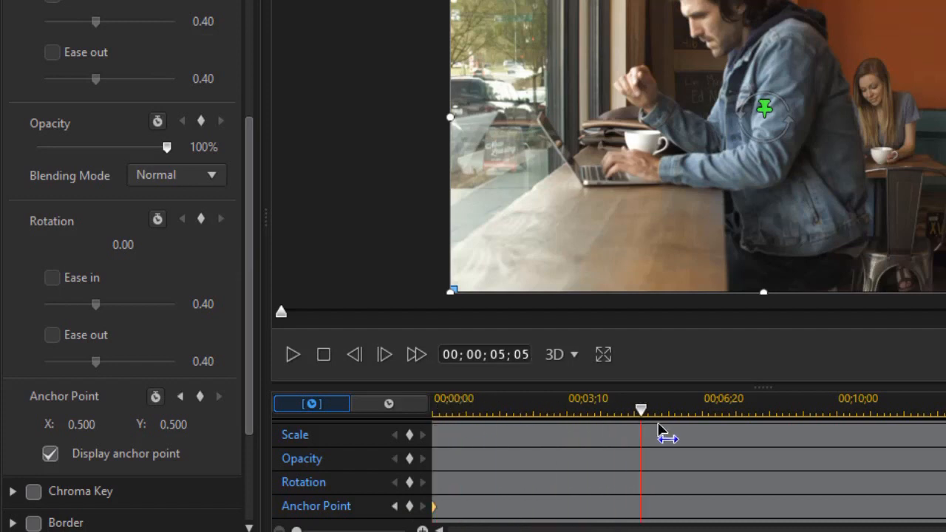
left_click_drag(641, 411, 855, 411)
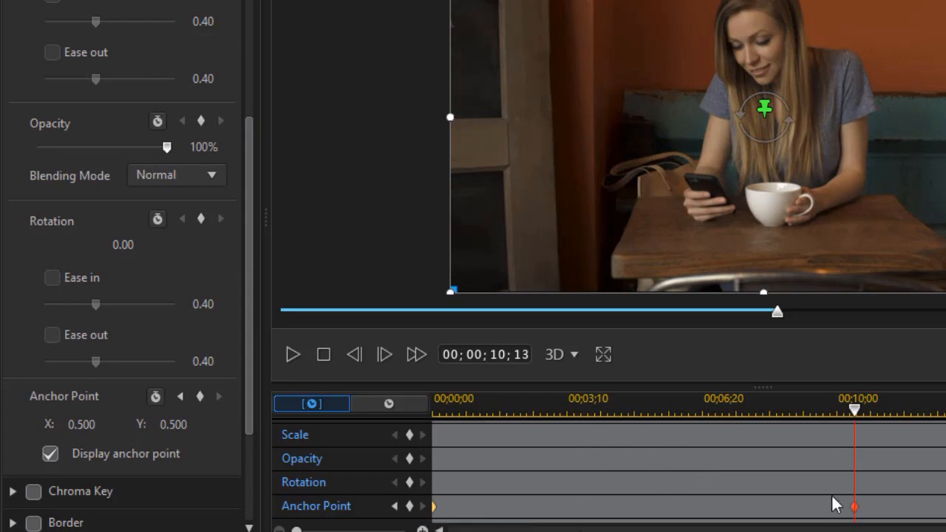
mouse_move(890, 516)
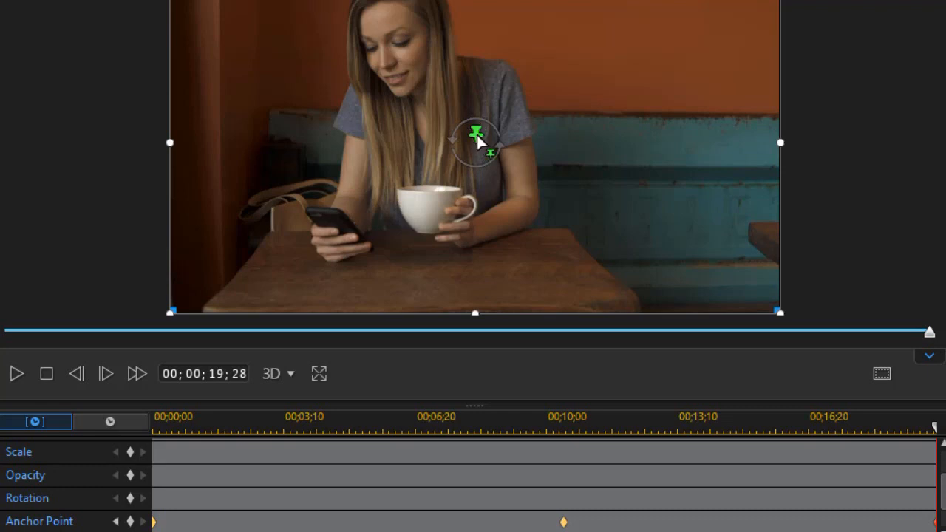
mouse_move(478, 147)
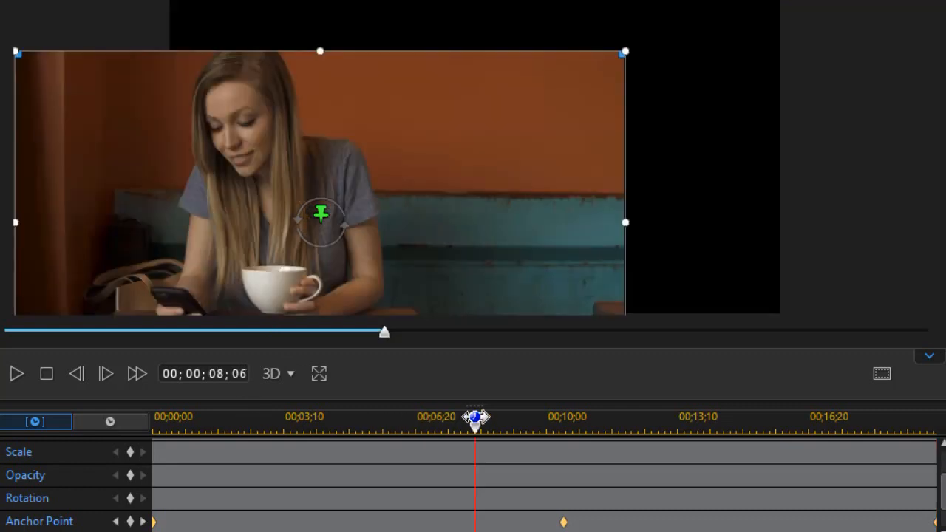
- Scrub back to review the anchor shift, stop playback at the start, and reposition the anchor pin
left_click_drag(476, 417, 421, 417)
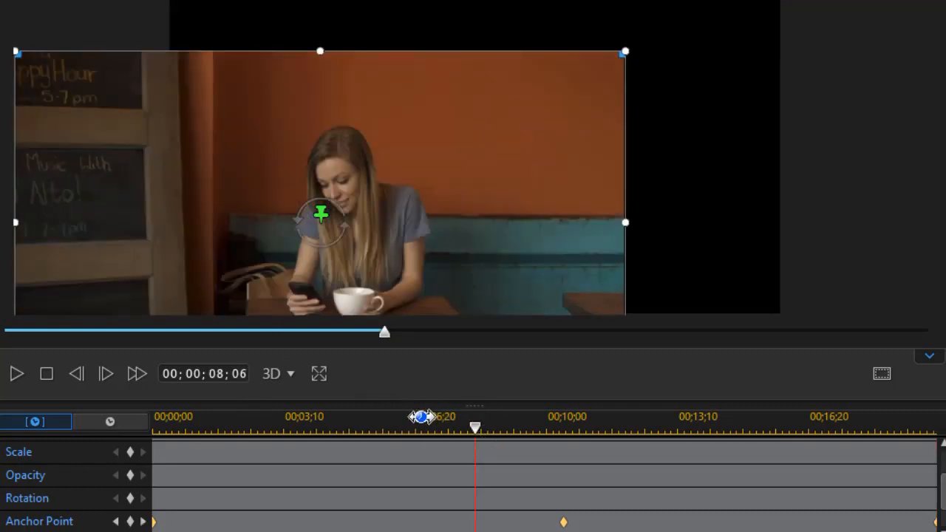
left_click_drag(473, 427, 313, 427)
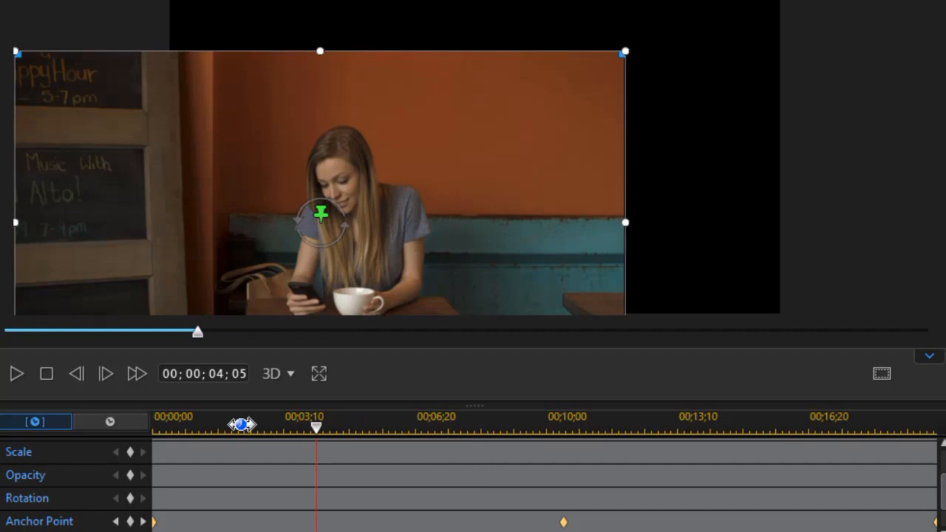
left_click_drag(317, 428, 243, 427)
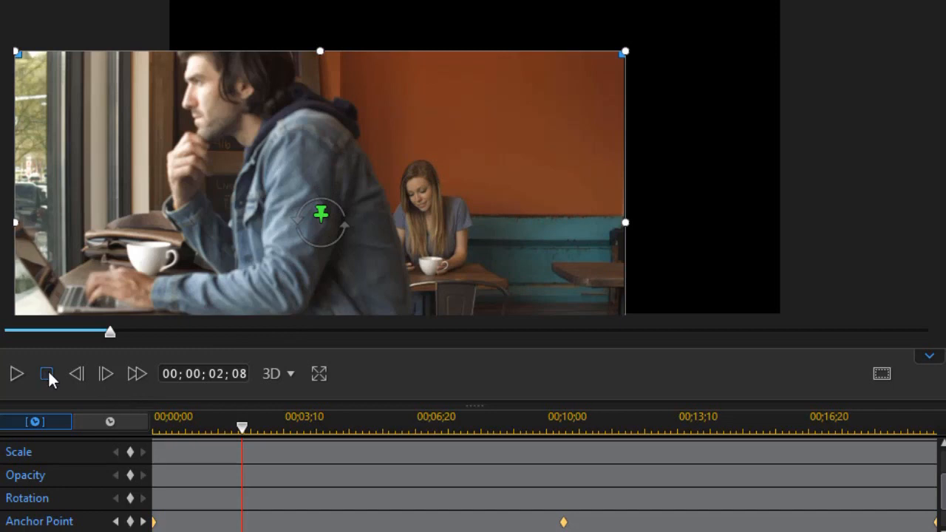
left_click(46, 372)
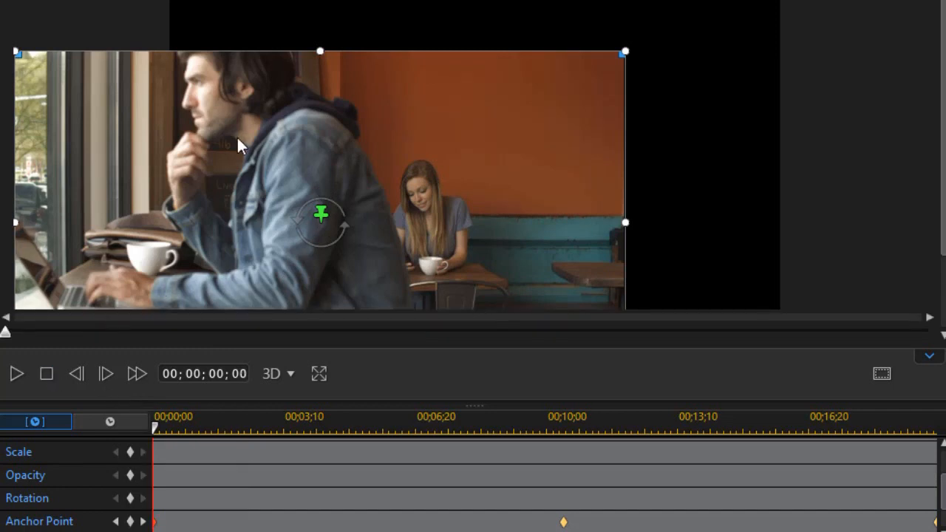
left_click_drag(239, 146, 417, 136)
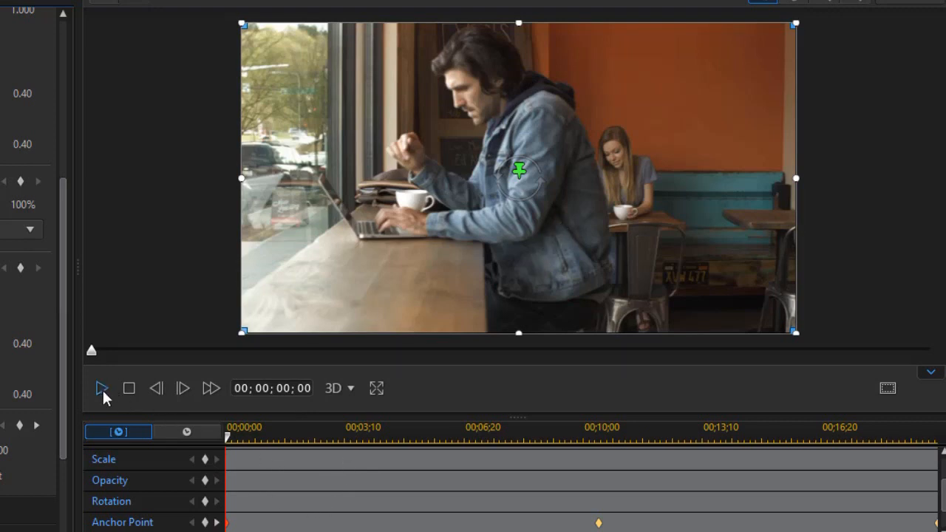
left_click(100, 387)
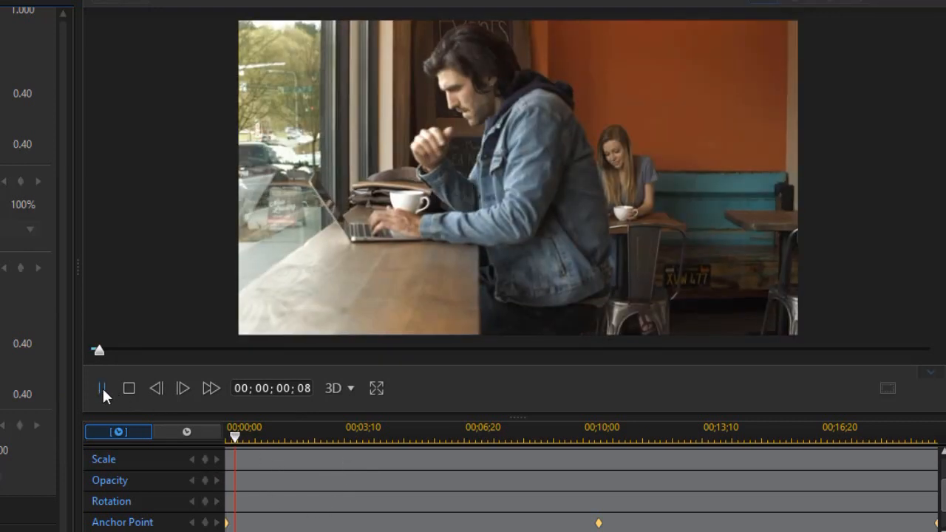
left_click(101, 387)
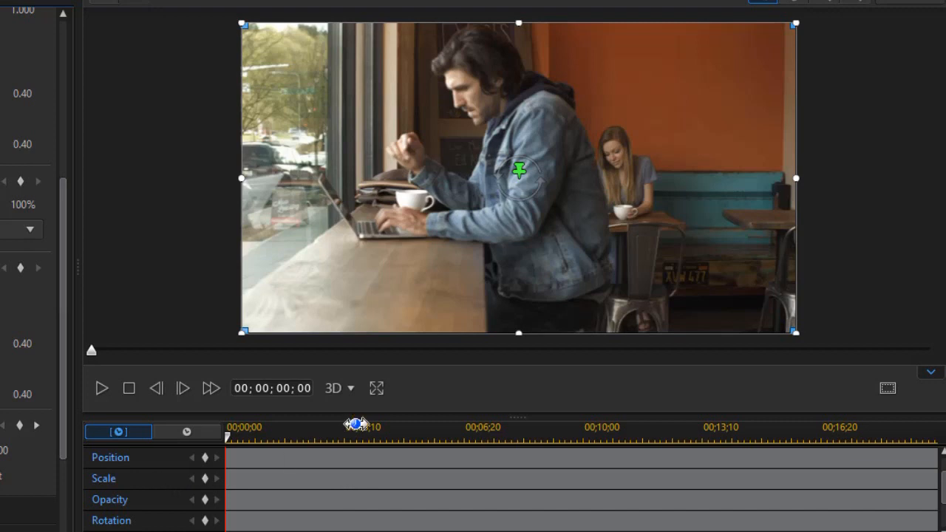
- Jump to the ten-second anchor point keyframe and bring the Scale settings into view
scroll("down", 3)
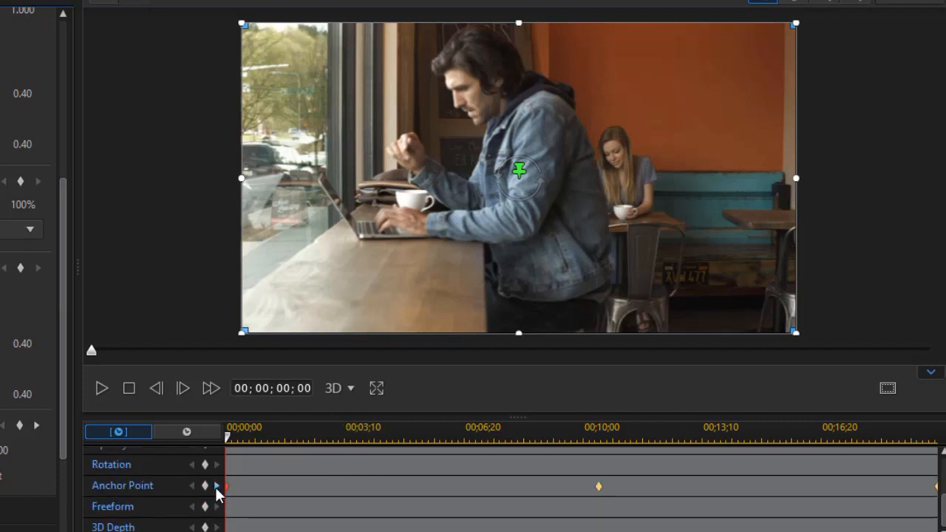
mouse_move(219, 486)
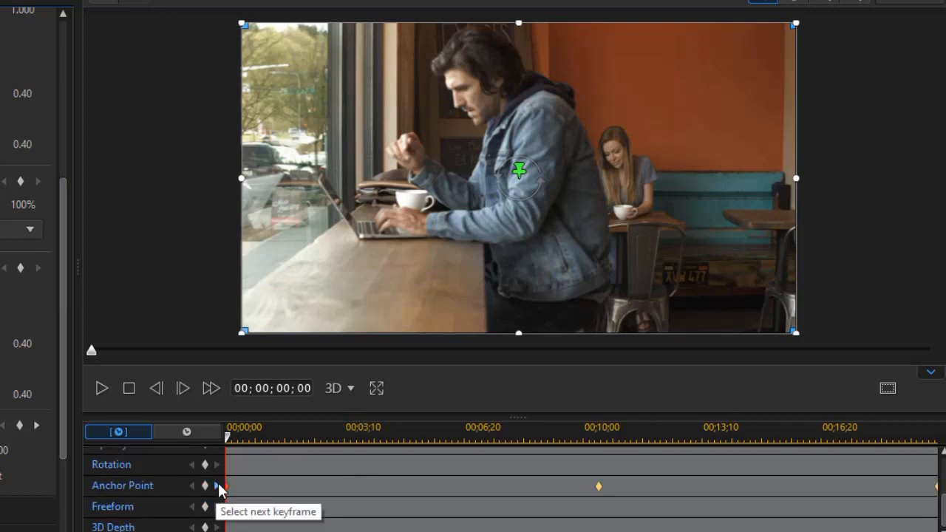
left_click(216, 485)
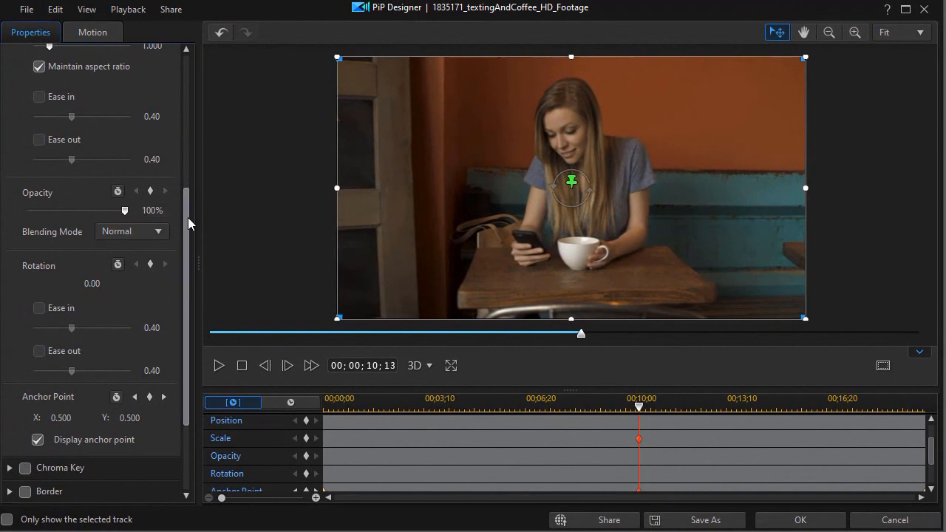
scroll("up", 3)
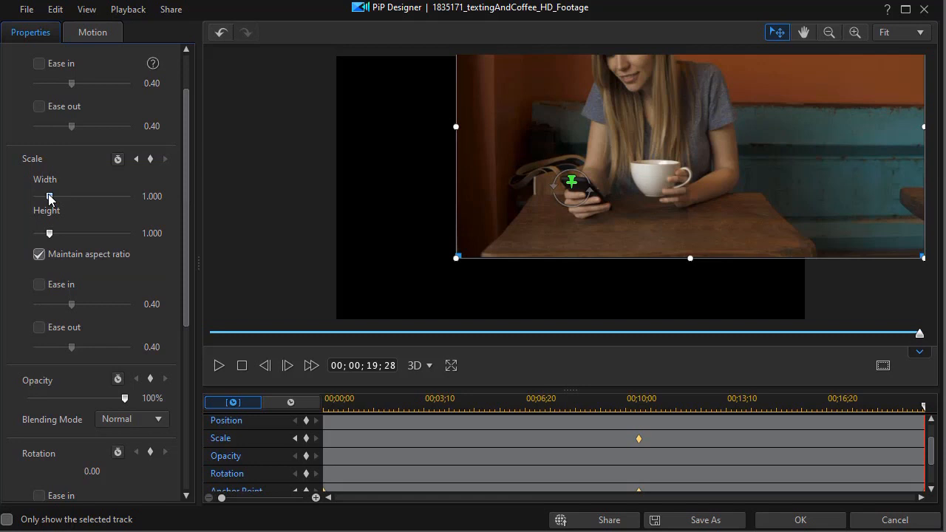
- Raise the clip's scale to about 2.046, enlarging the frame around the woman's phone
left_click_drag(50, 195, 56, 195)
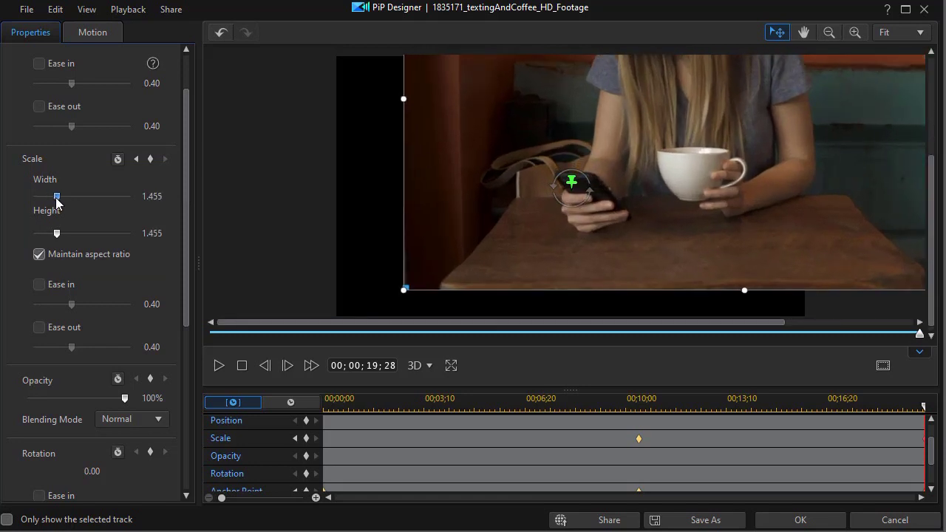
left_click_drag(56, 195, 65, 195)
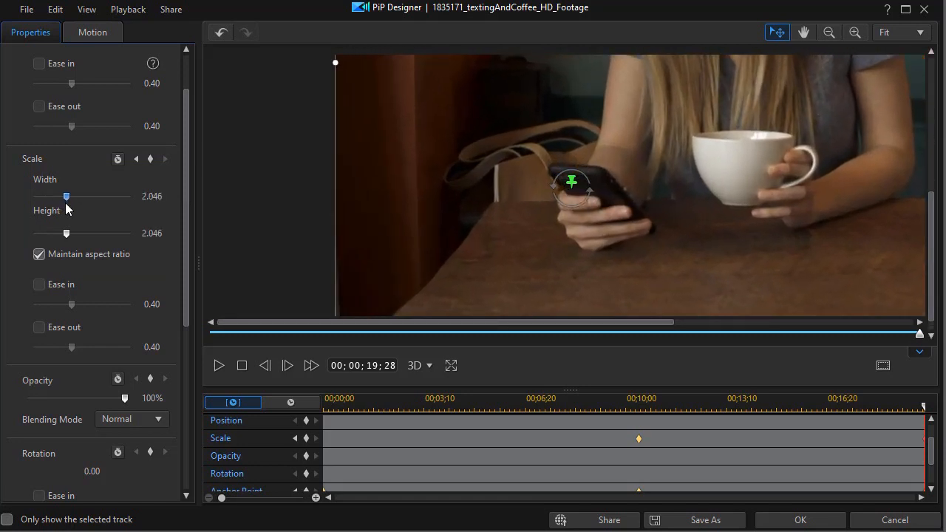
left_click_drag(68, 195, 66, 195)
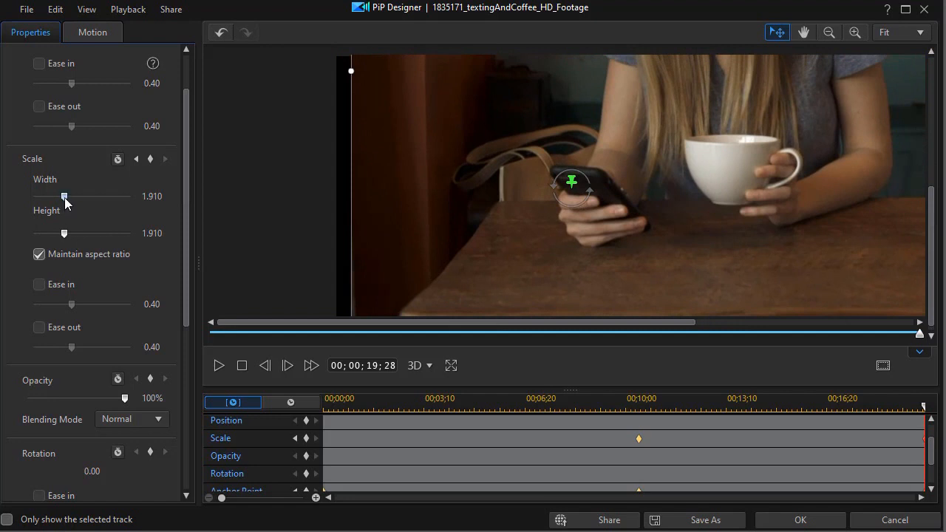
left_click_drag(65, 195, 64, 195)
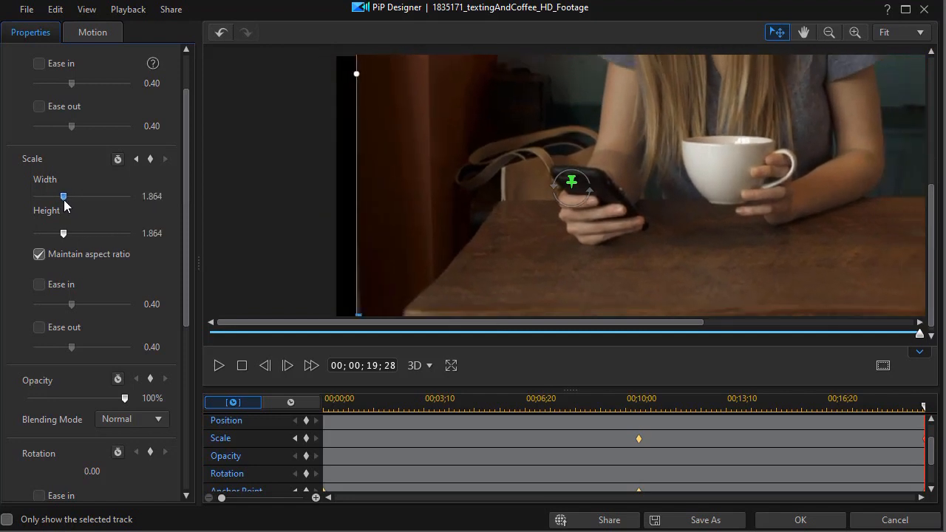
left_click_drag(62, 195, 65, 195)
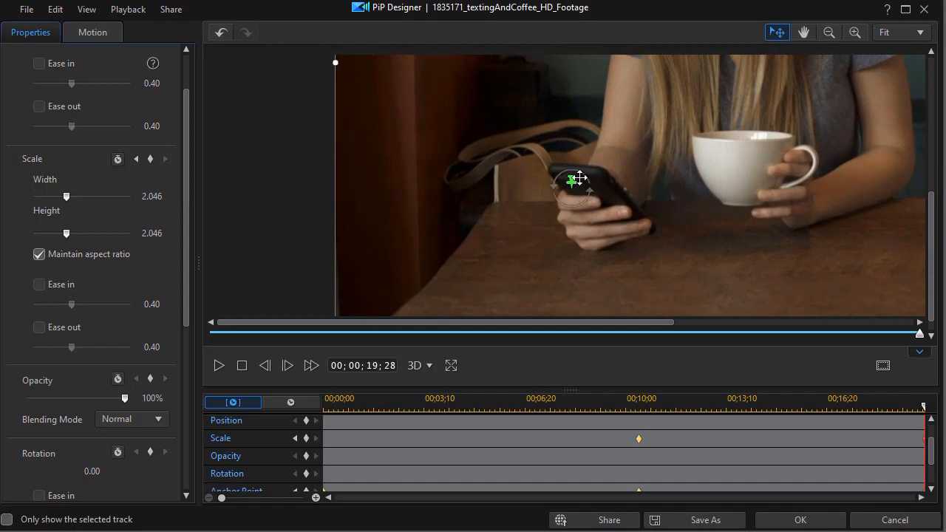
mouse_move(621, 220)
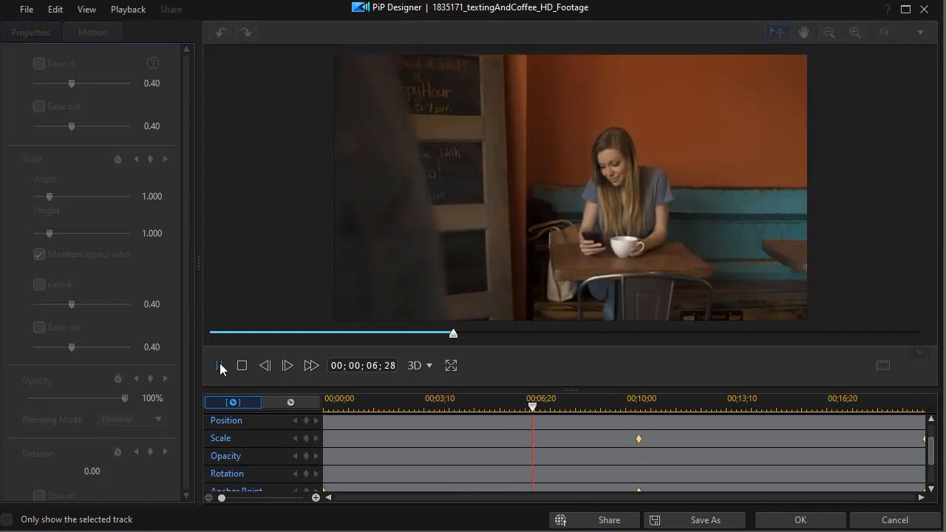
left_click(219, 365)
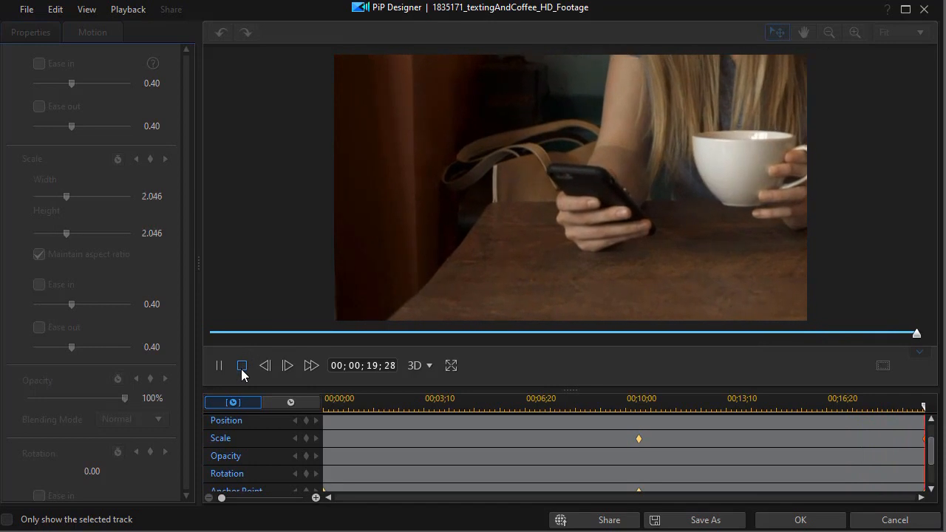
left_click(243, 365)
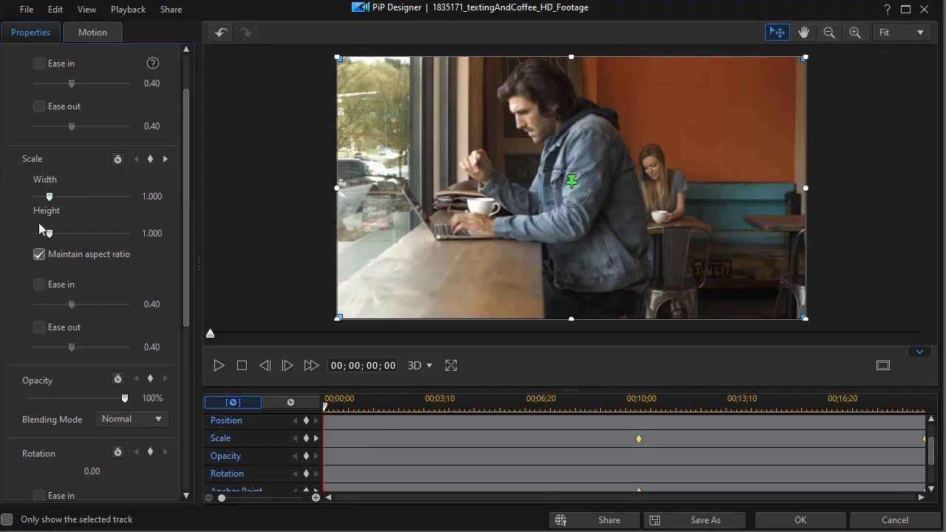
mouse_move(140, 345)
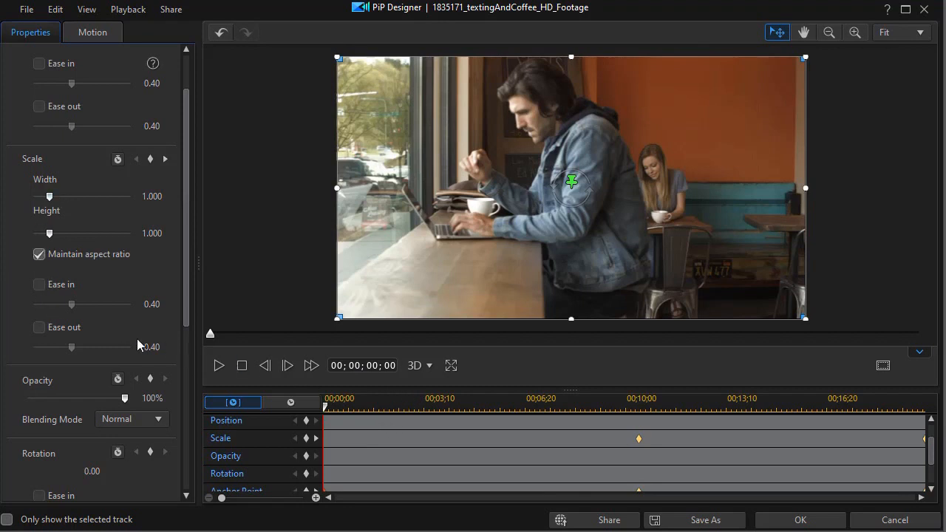
mouse_move(91, 289)
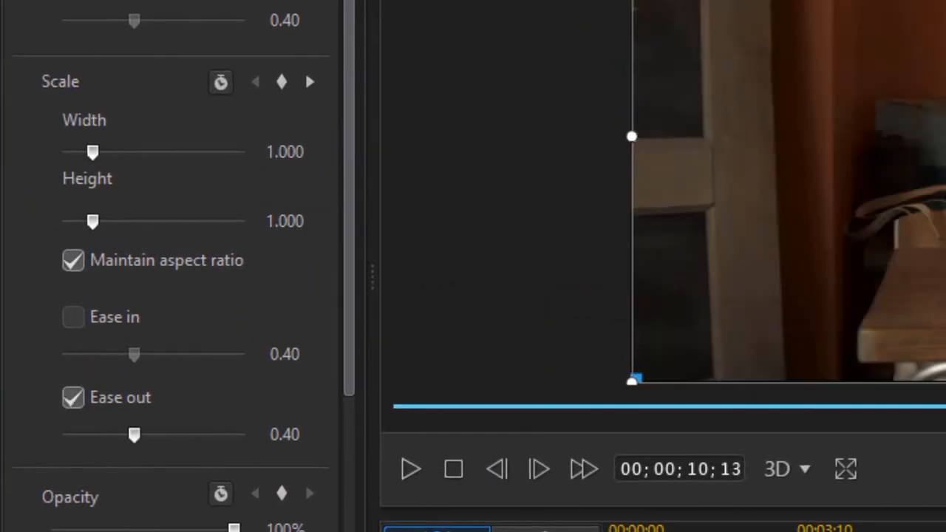
- Enable Ease in on the final 2.046 scale keyframe and preview the eased zoom
left_click(72, 396)
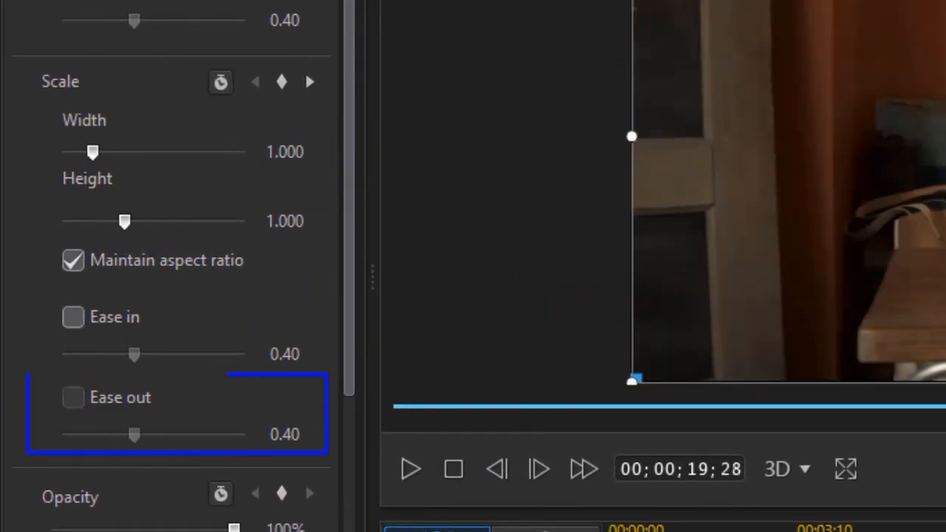
left_click(74, 316)
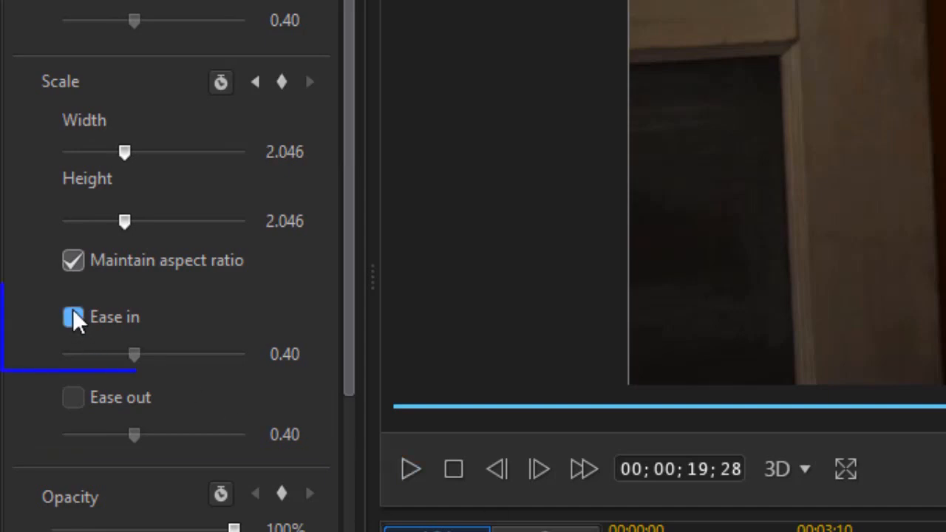
left_click(72, 317)
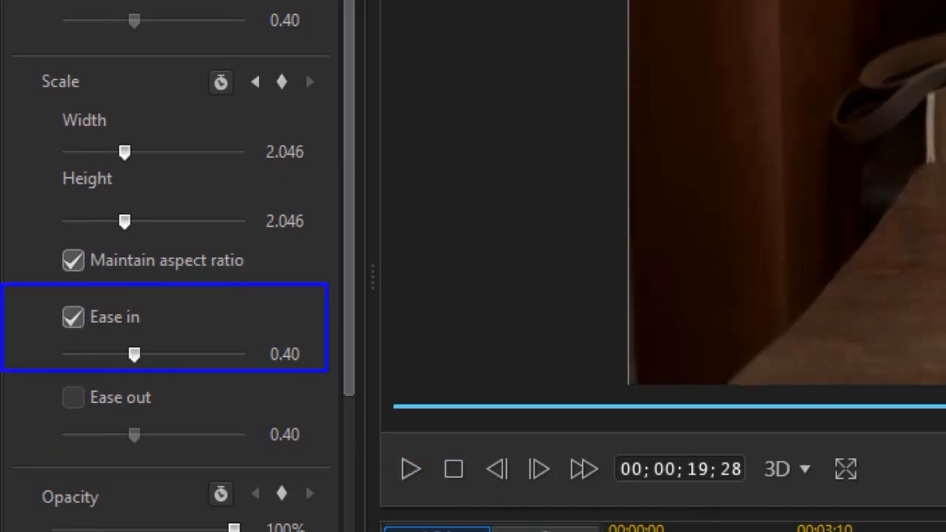
left_click(72, 316)
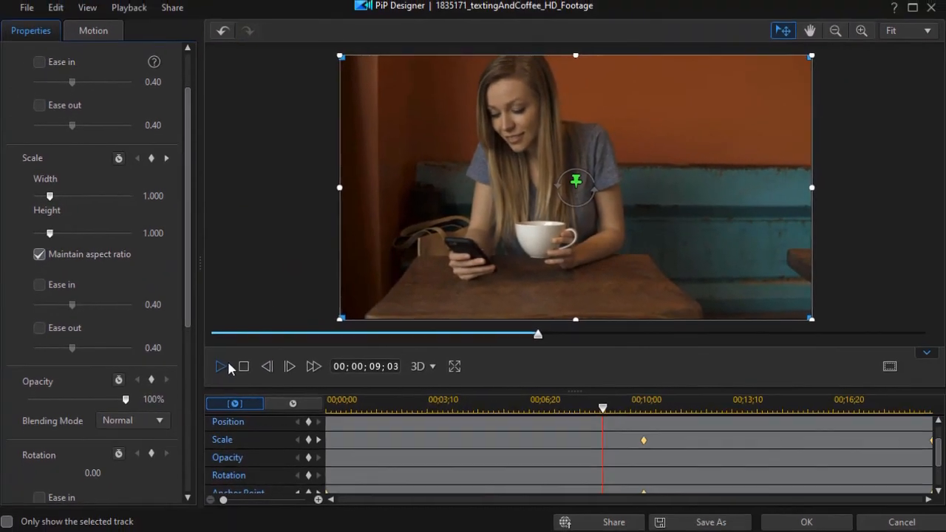
left_click(455, 367)
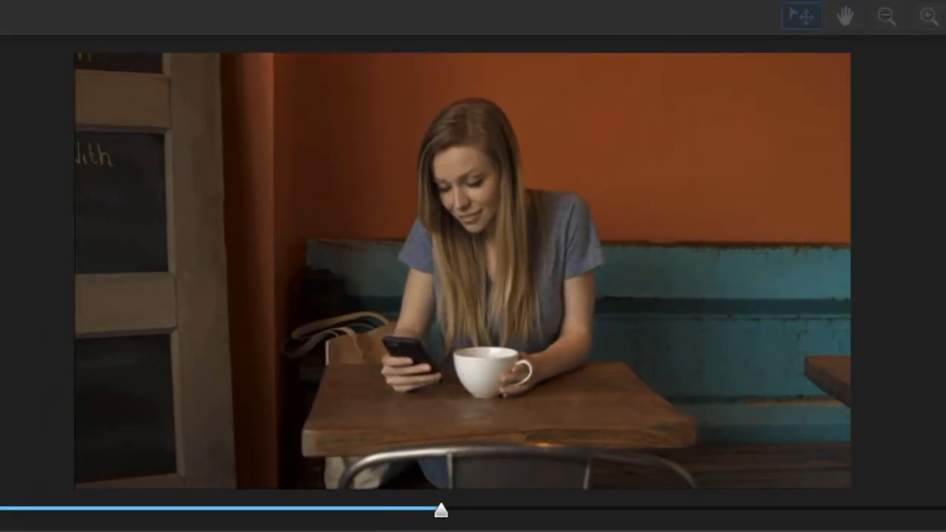